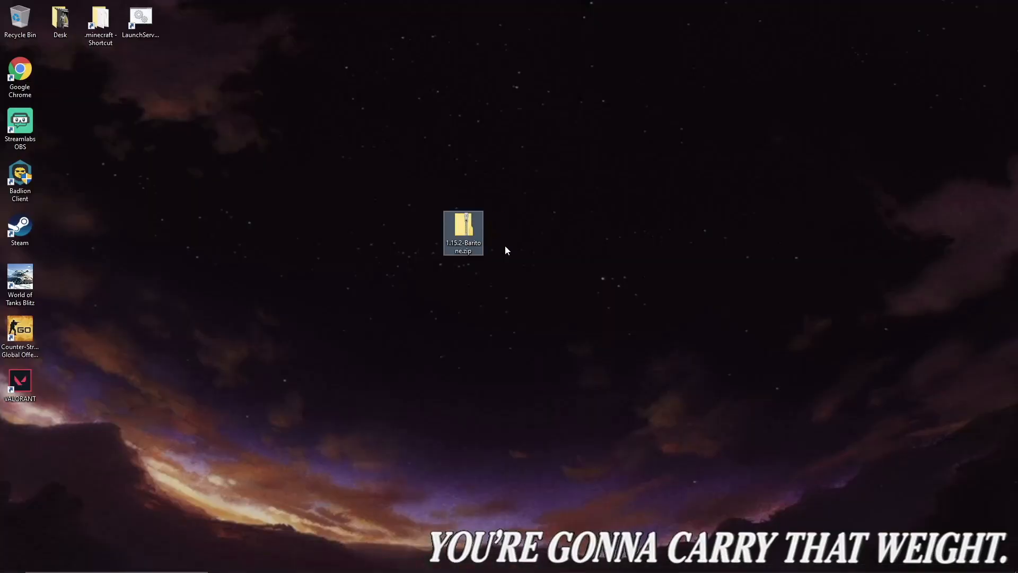
mouse_move(411, 185)
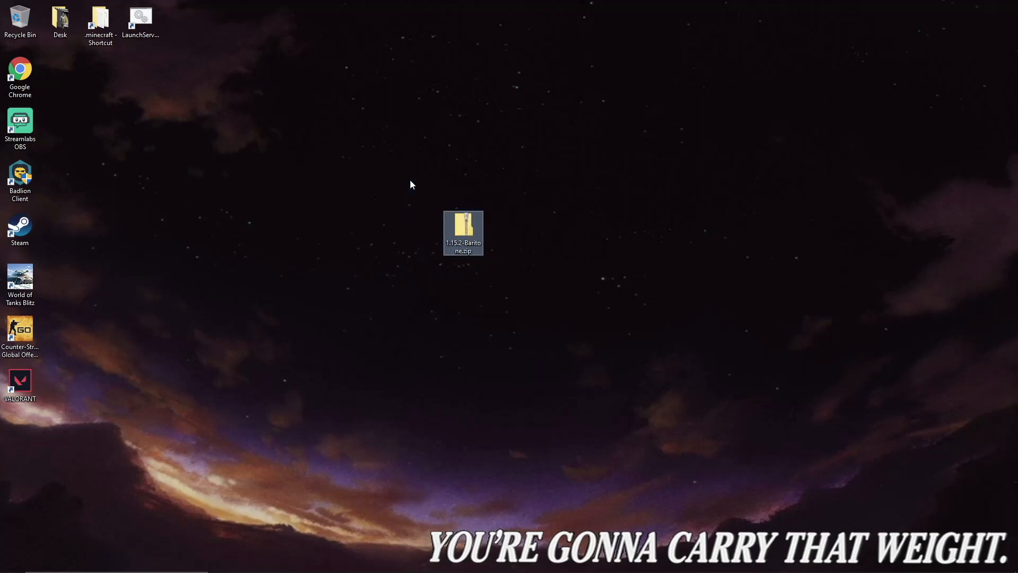
Extract the 1.15.2-Baritone.zip archive onto the desktop.
click(539, 251)
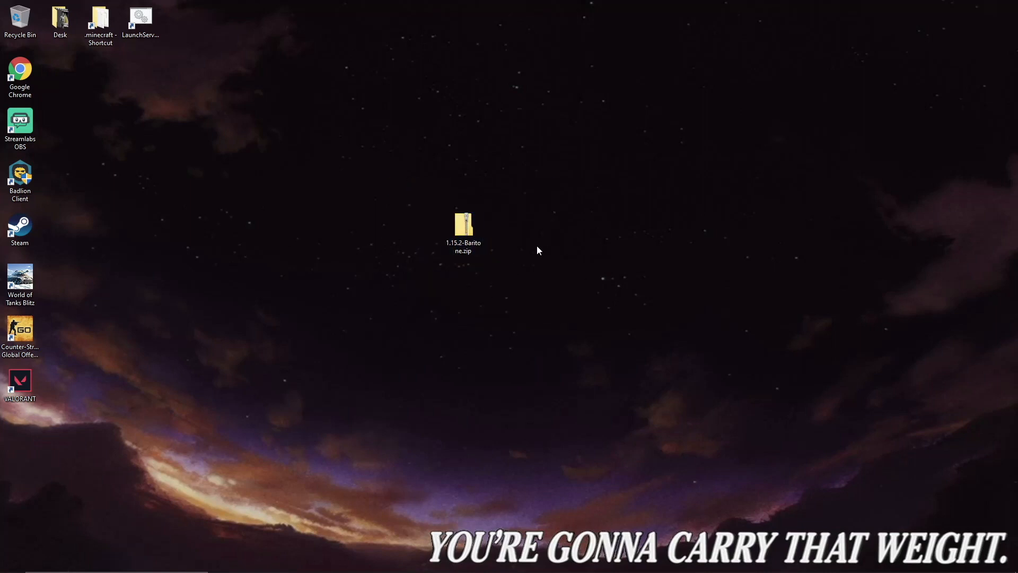
mouse_move(479, 192)
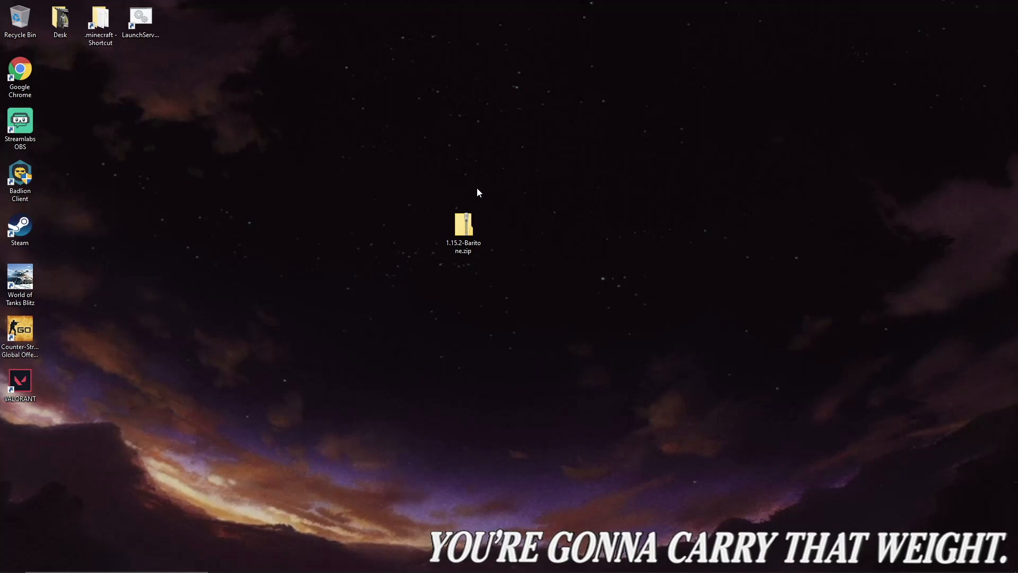
click(463, 227)
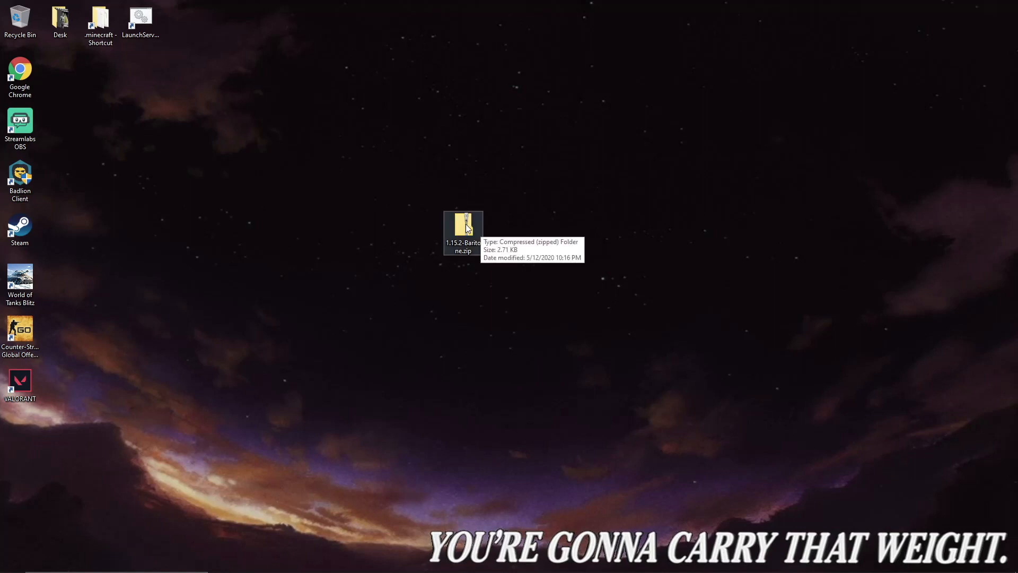
right_click(464, 227)
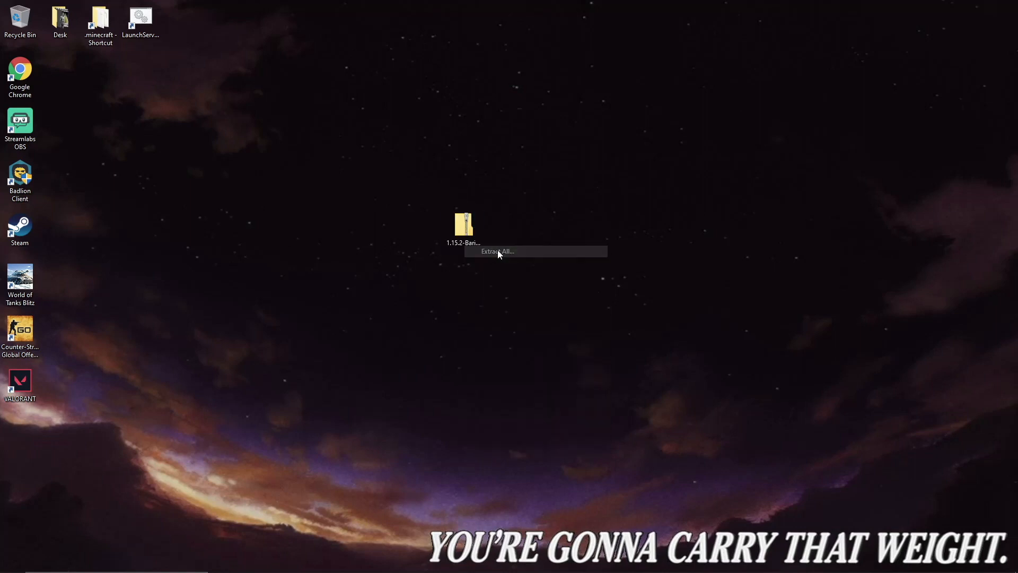
click(498, 251)
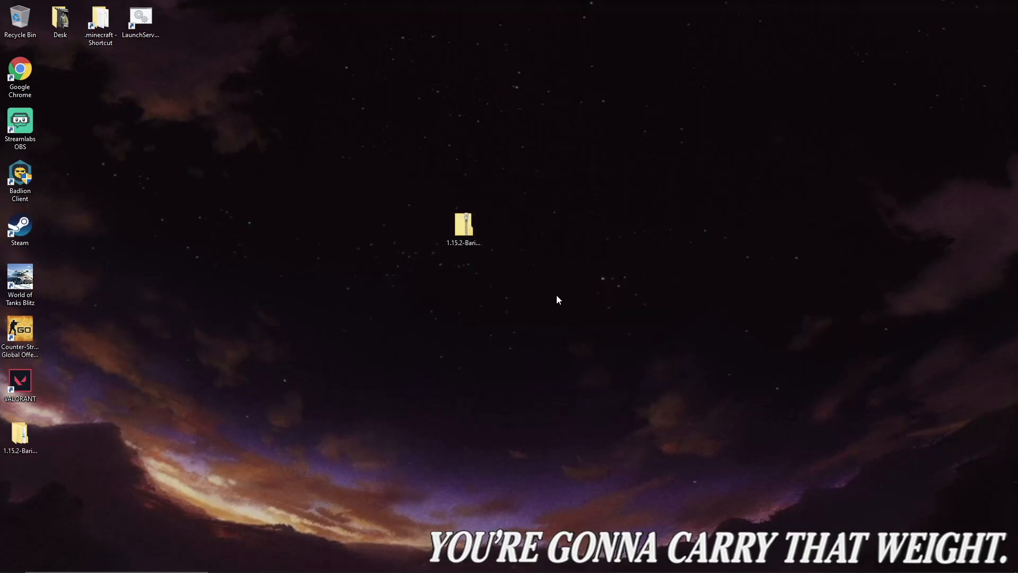
Open the inner 1.15.2-Baritone folder and read its README.txt installation notes.
double_click(463, 224)
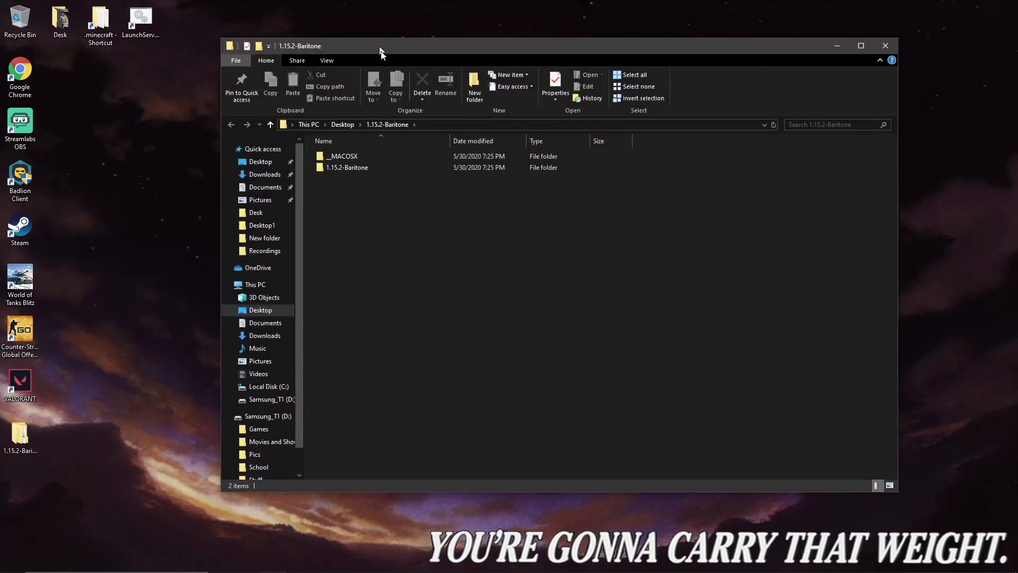
double_click(341, 156)
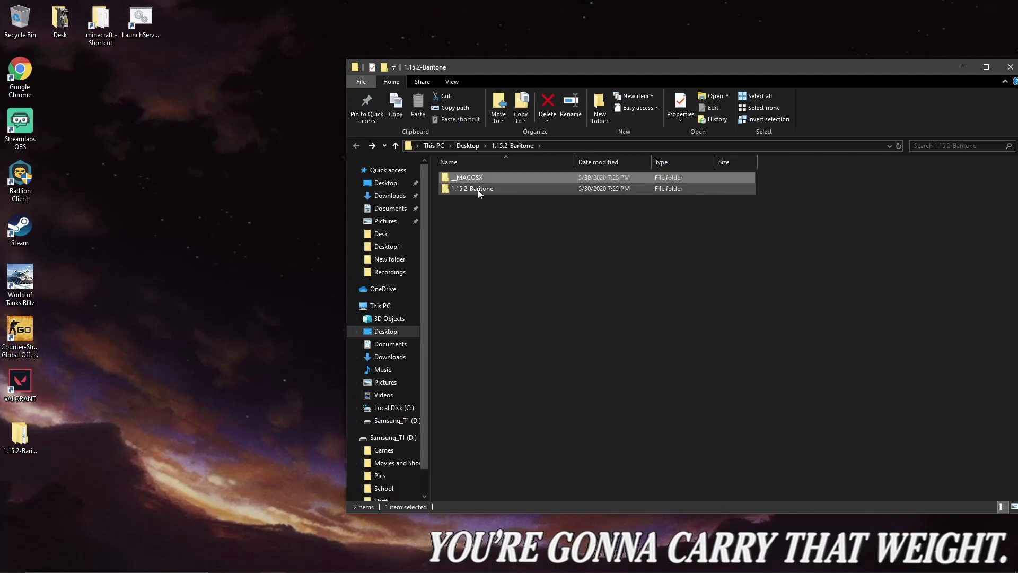
double_click(472, 188)
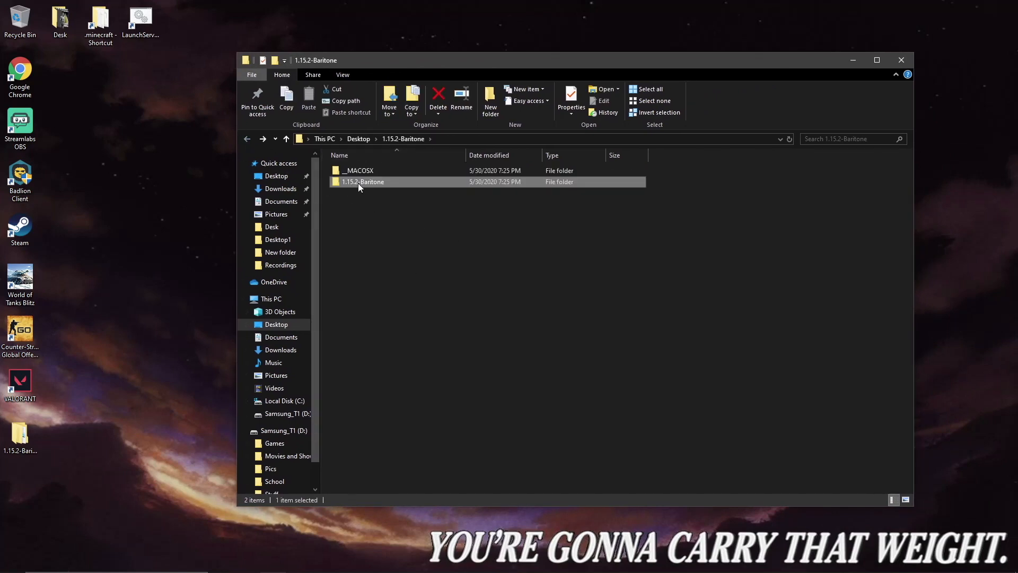
double_click(362, 181)
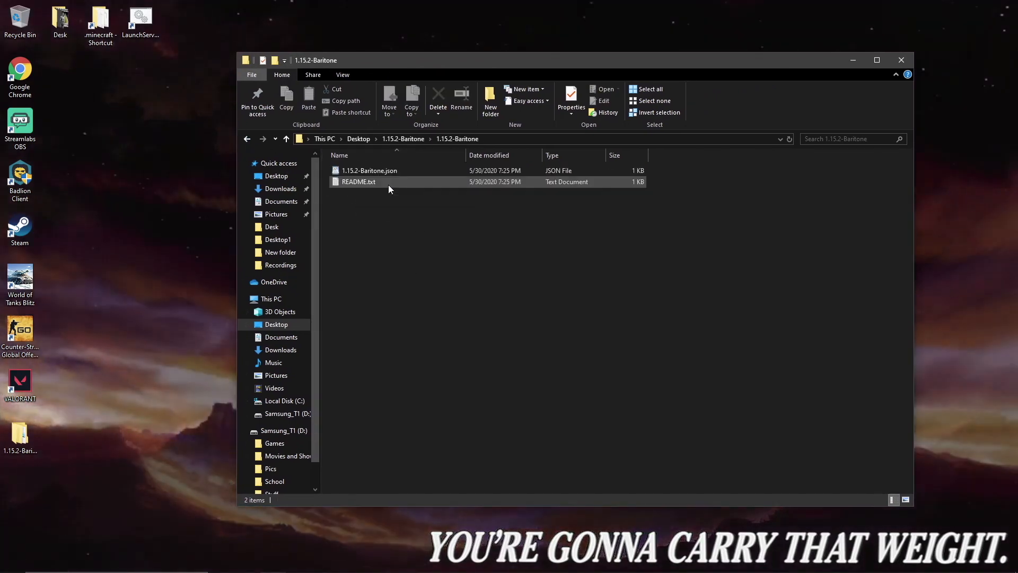
double_click(358, 182)
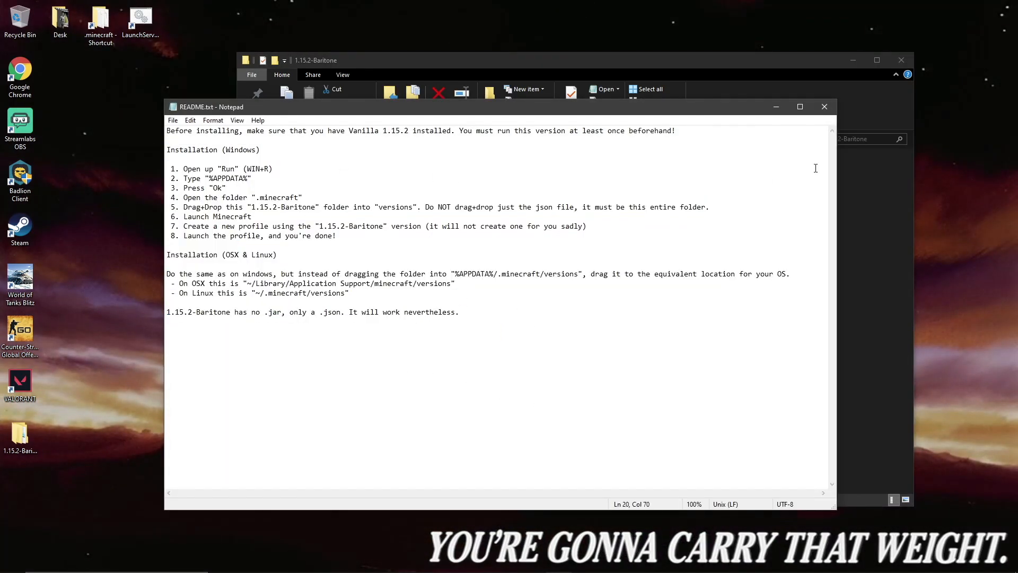
click(824, 106)
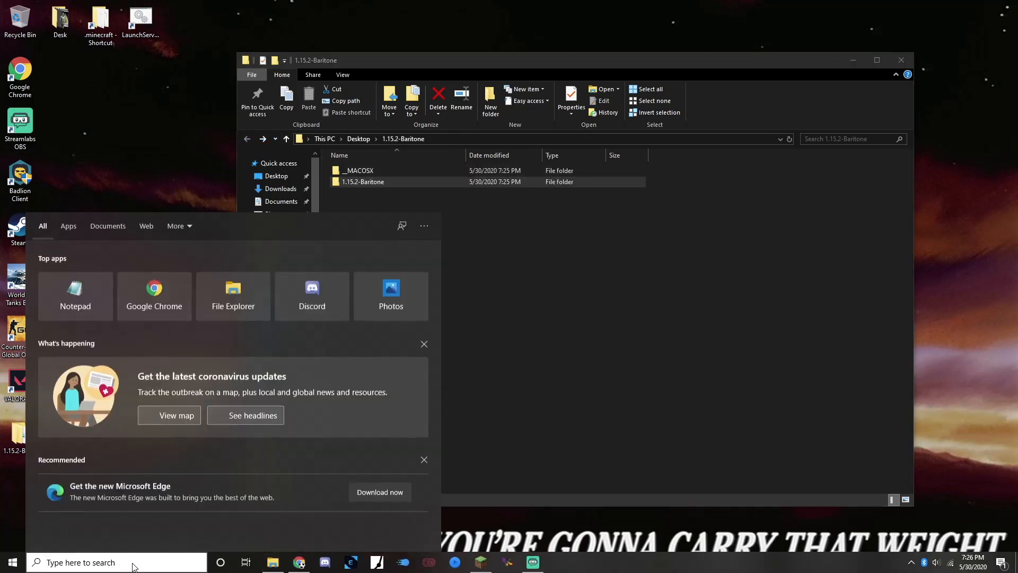
Navigate via %appdata% to .minecraft's versions folder to place the 1.15.2-Baritone folder.
text(%appd)
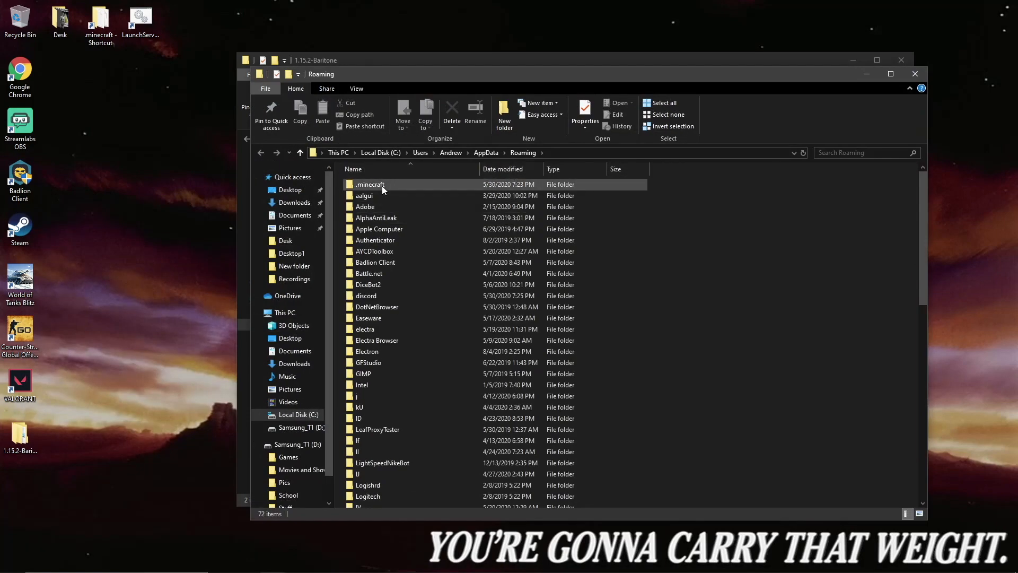
double_click(369, 184)
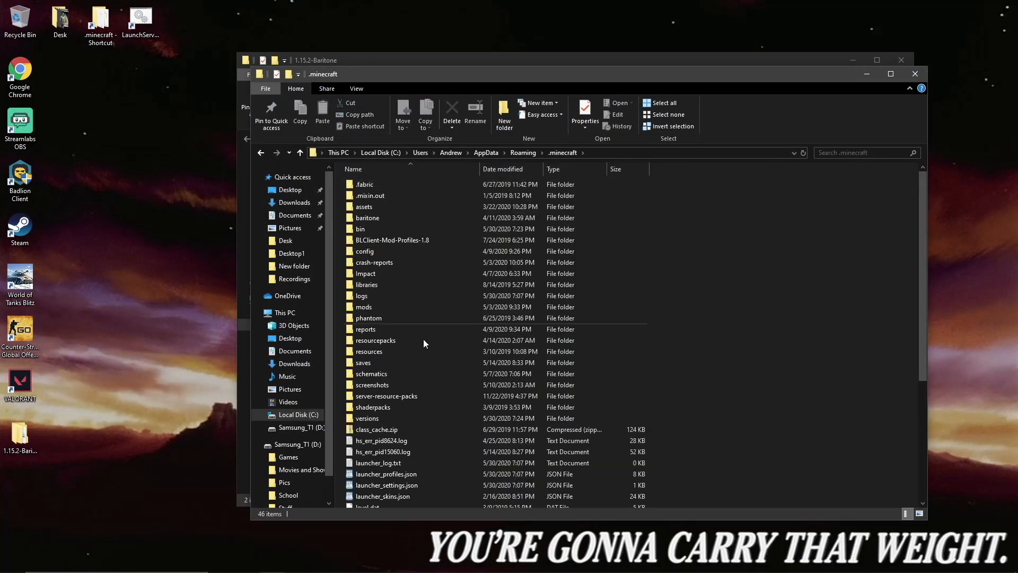
double_click(367, 418)
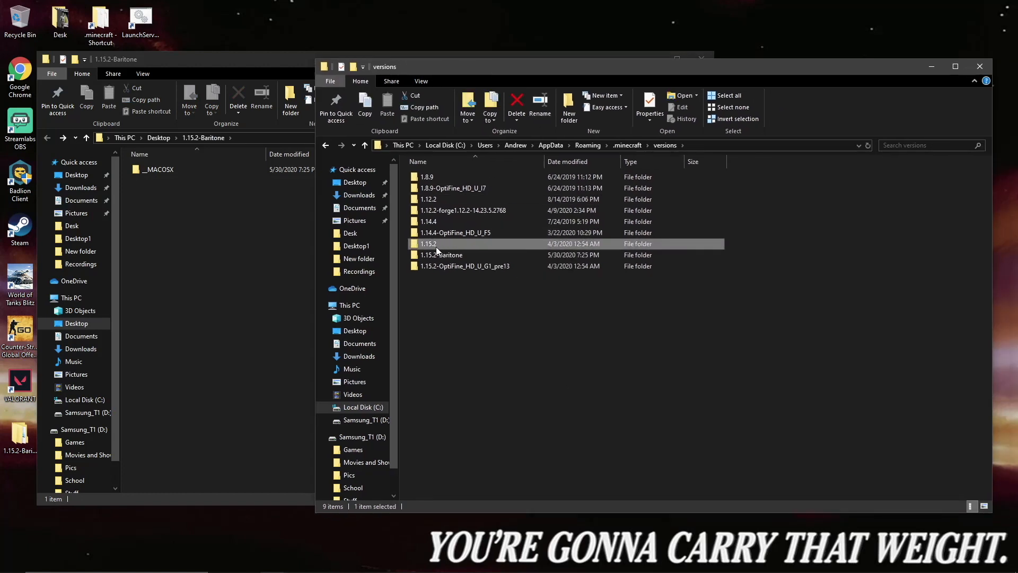
mouse_move(439, 236)
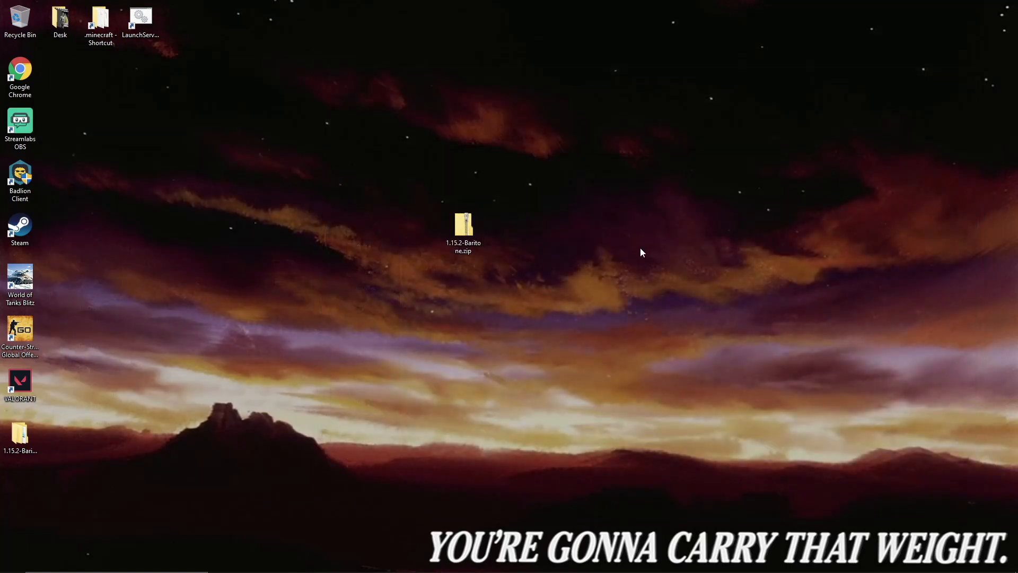
mouse_move(470, 461)
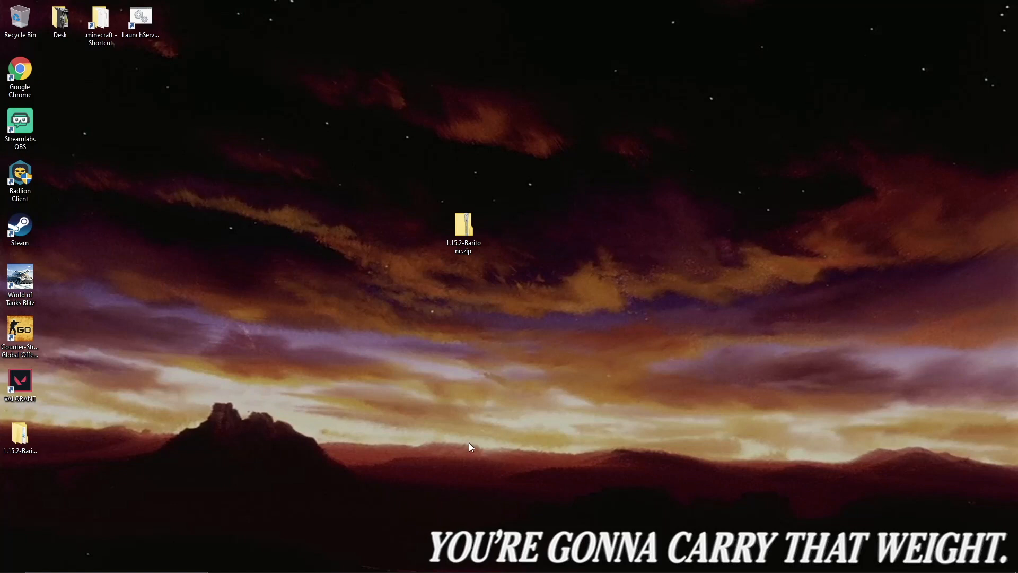
Start the Minecraft Launcher and play the Baritone 1.15.2 installation.
double_click(99, 18)
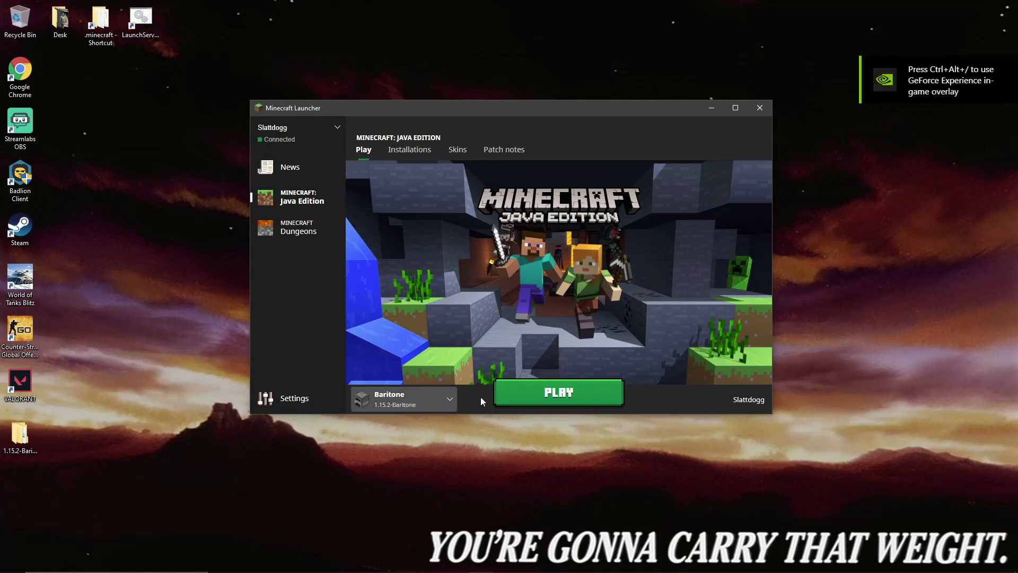
click(558, 392)
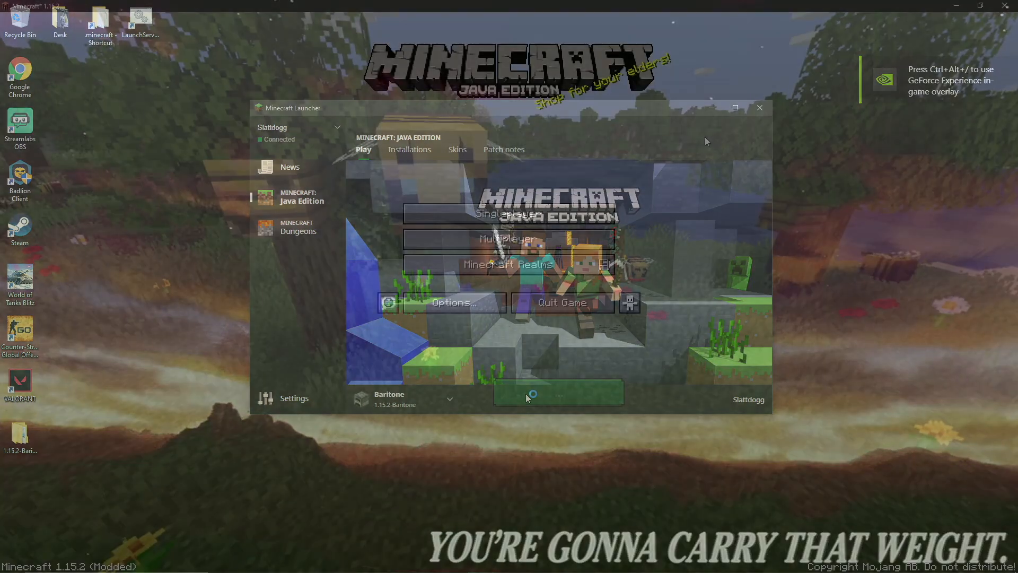
click(558, 392)
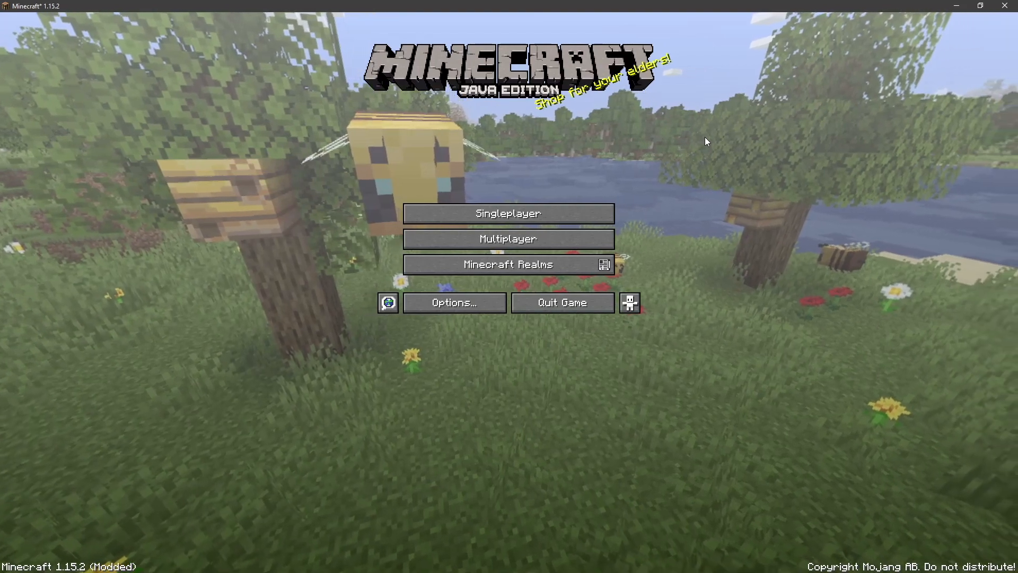
mouse_move(513, 213)
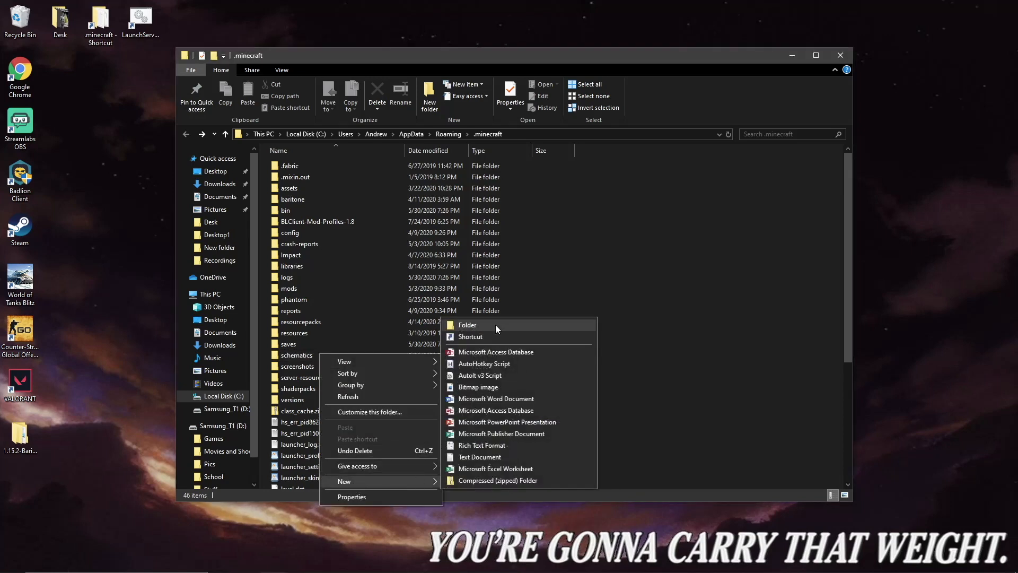
Open the .minecraft schematics folder and check the redeemer.schematic file.
click(296, 355)
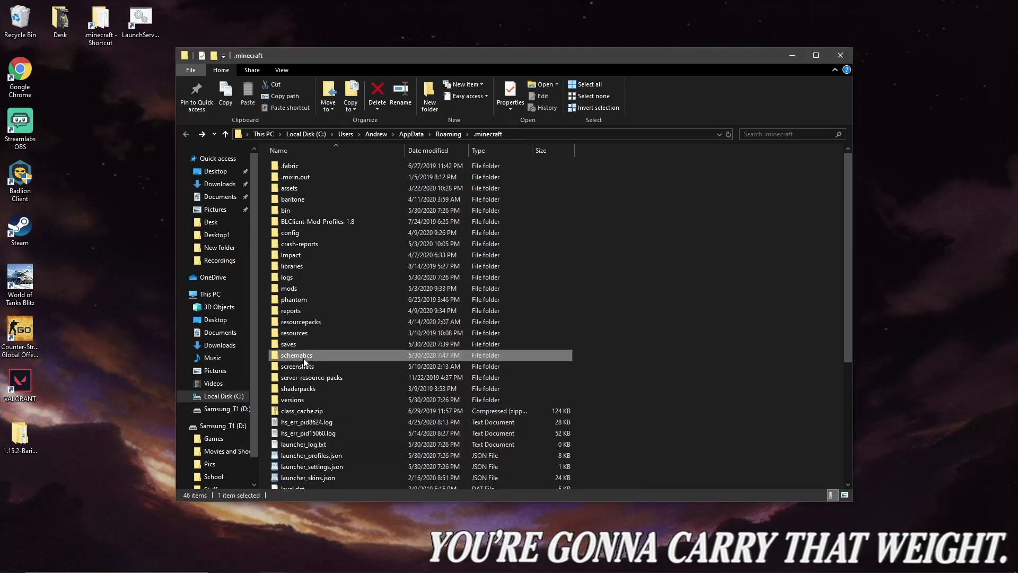
double_click(296, 356)
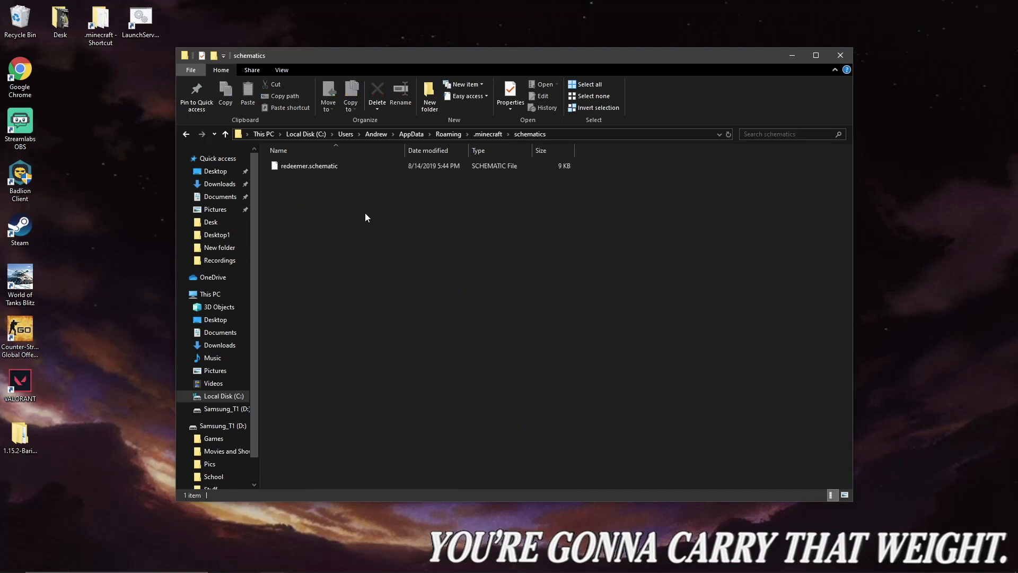
mouse_move(370, 207)
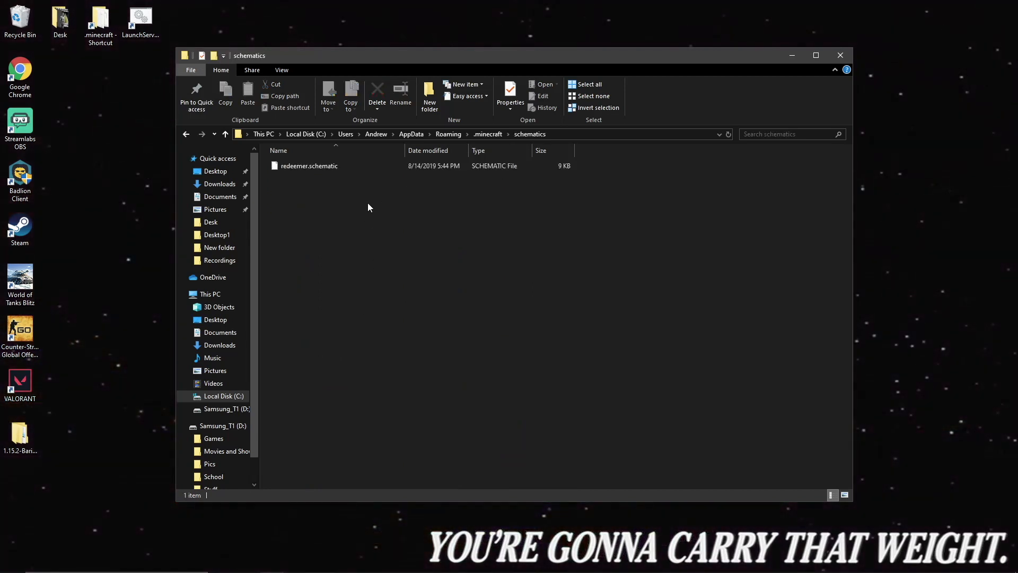
mouse_move(444, 311)
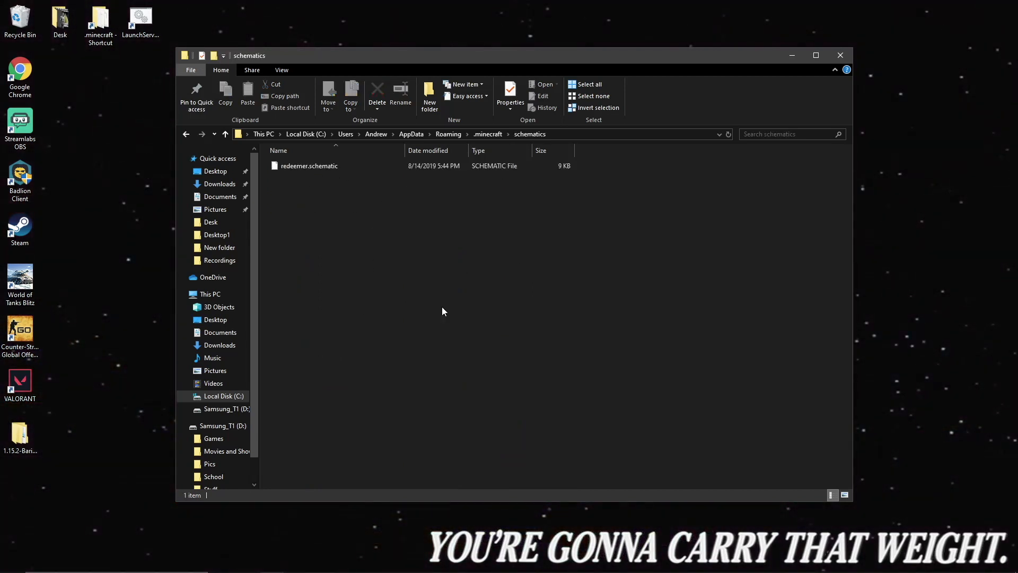
mouse_move(341, 218)
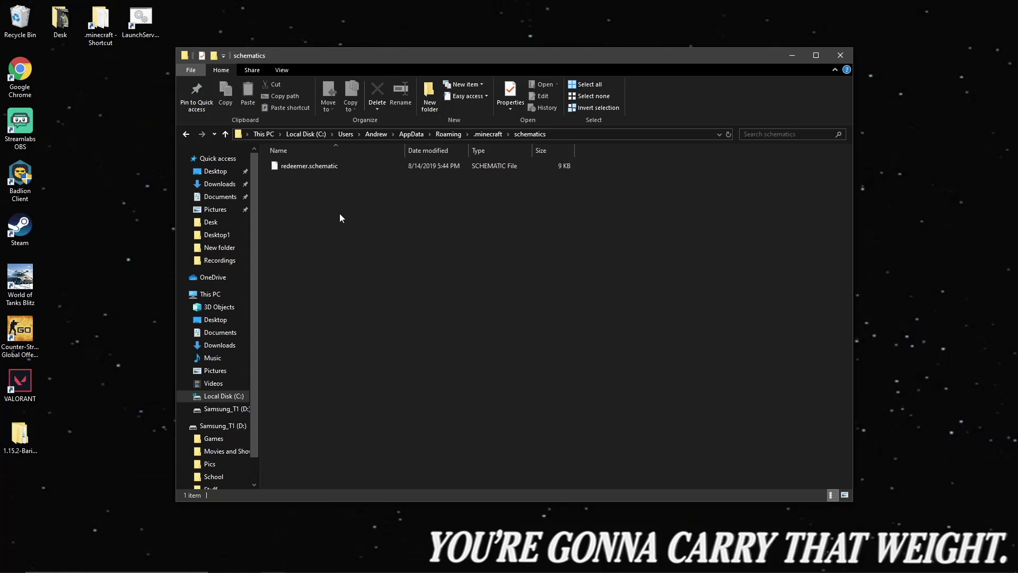
mouse_move(335, 222)
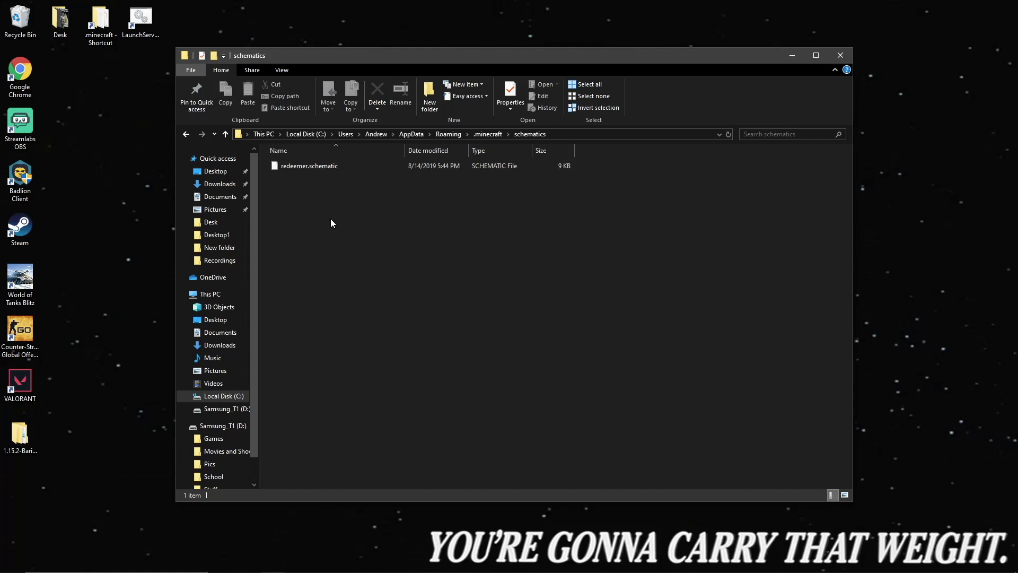
click(308, 165)
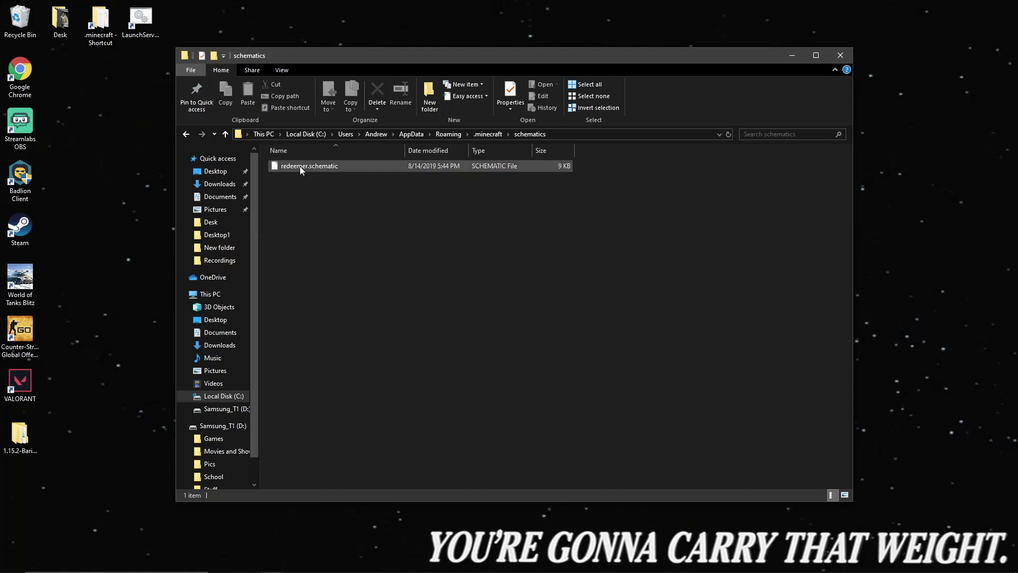
click(319, 179)
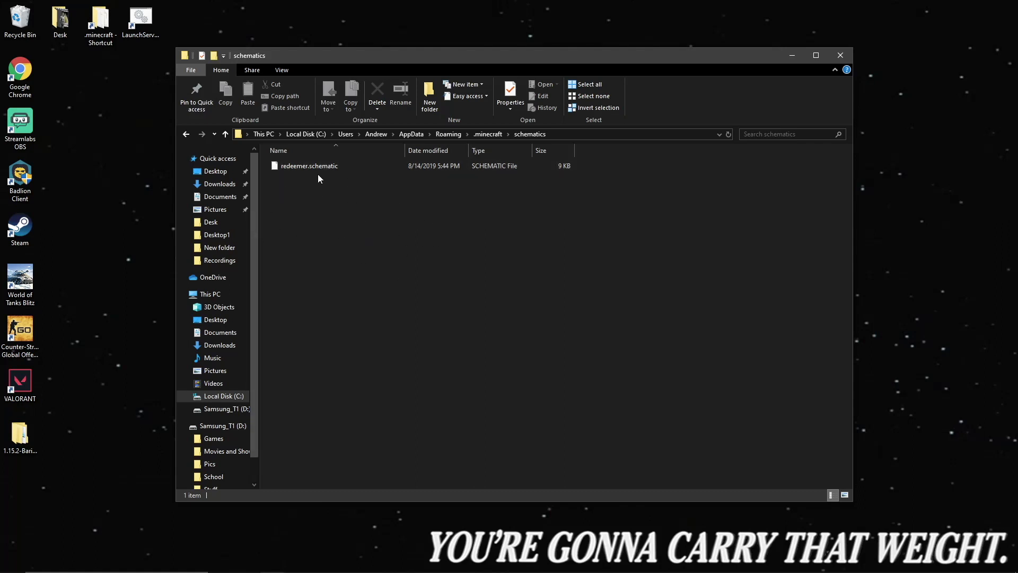
mouse_move(302, 184)
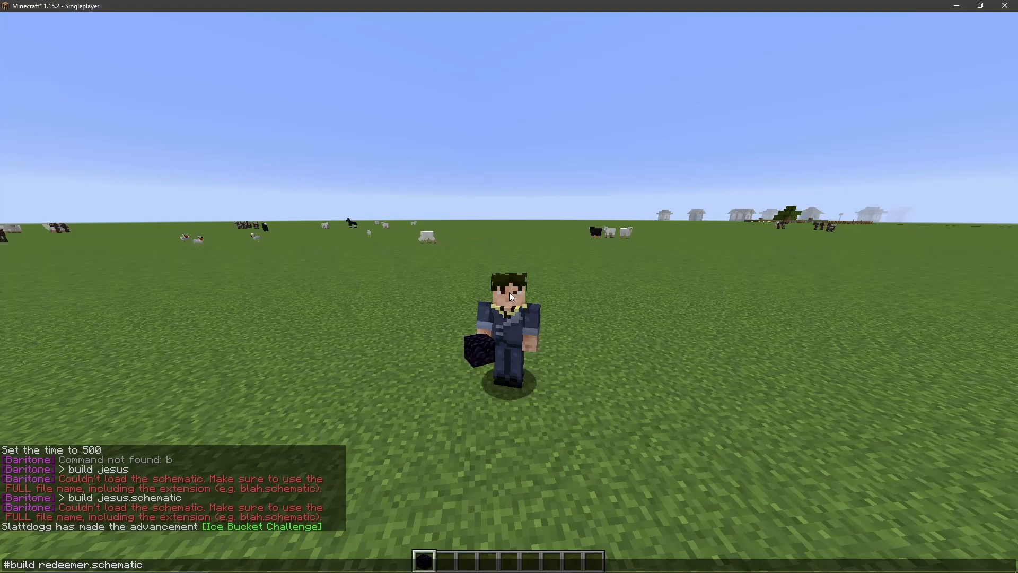
Send the '#build redeemer.schematic' chat command so Baritone builds the obsidian structure.
key(Enter)
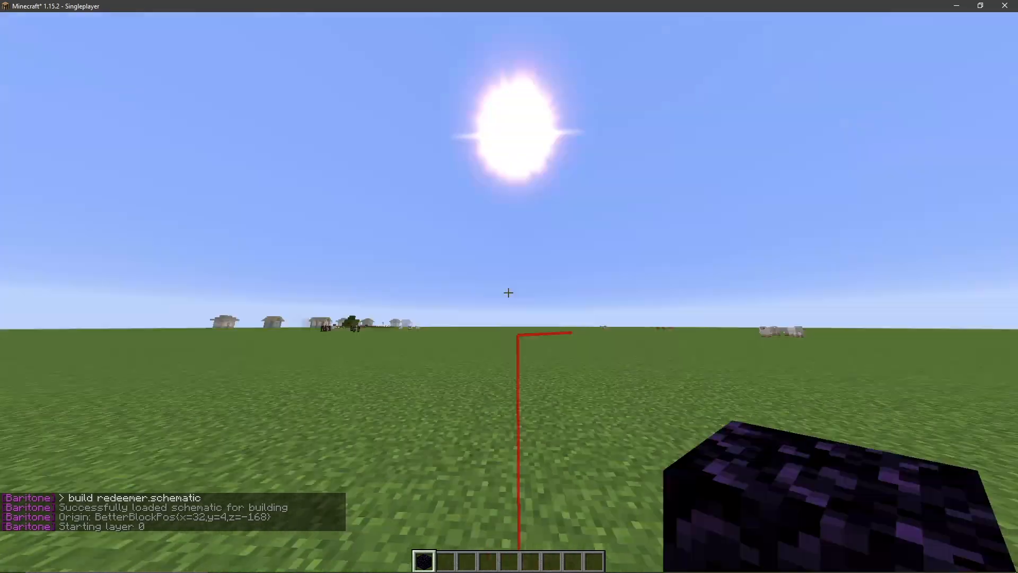
mouse_move(508, 292)
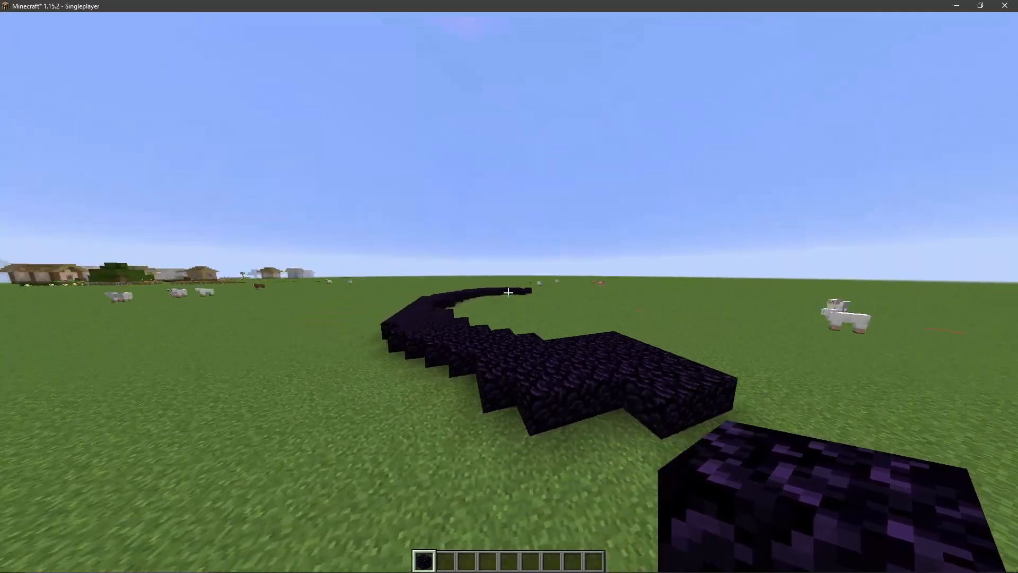
mouse_move(510, 292)
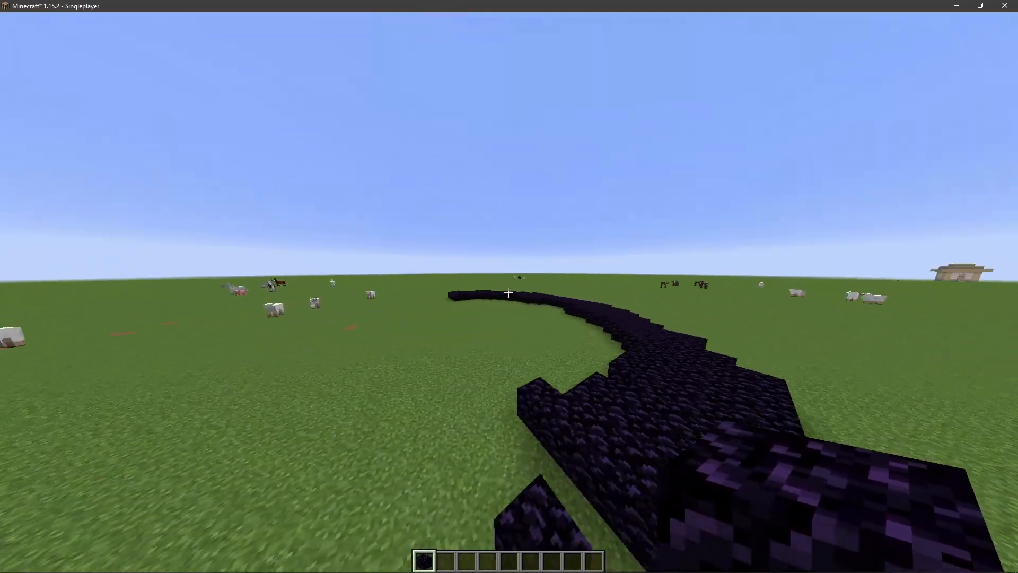